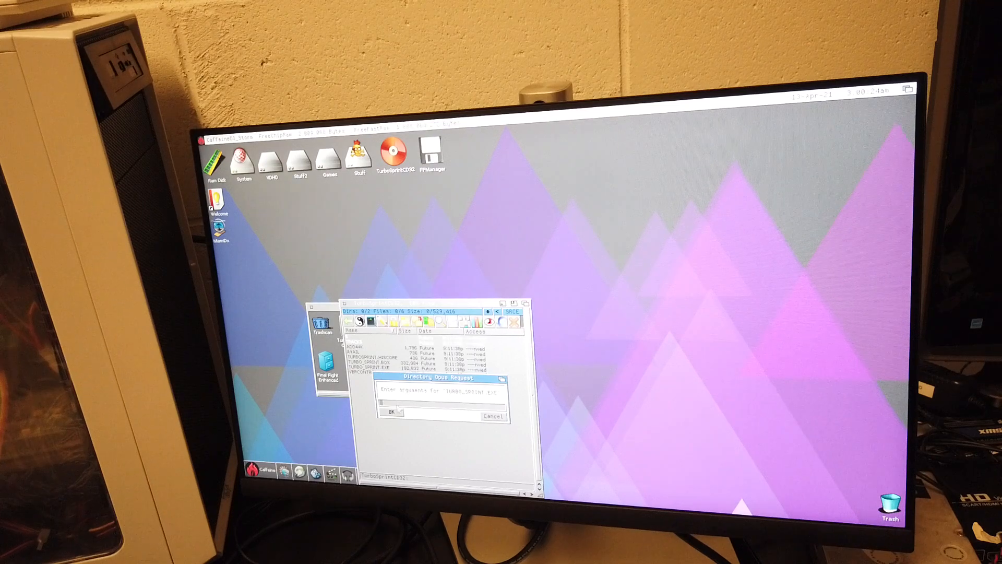
- Confirm the TURBO_SPRINT.EXE arguments request with no arguments to run TurboSprint
click(392, 410)
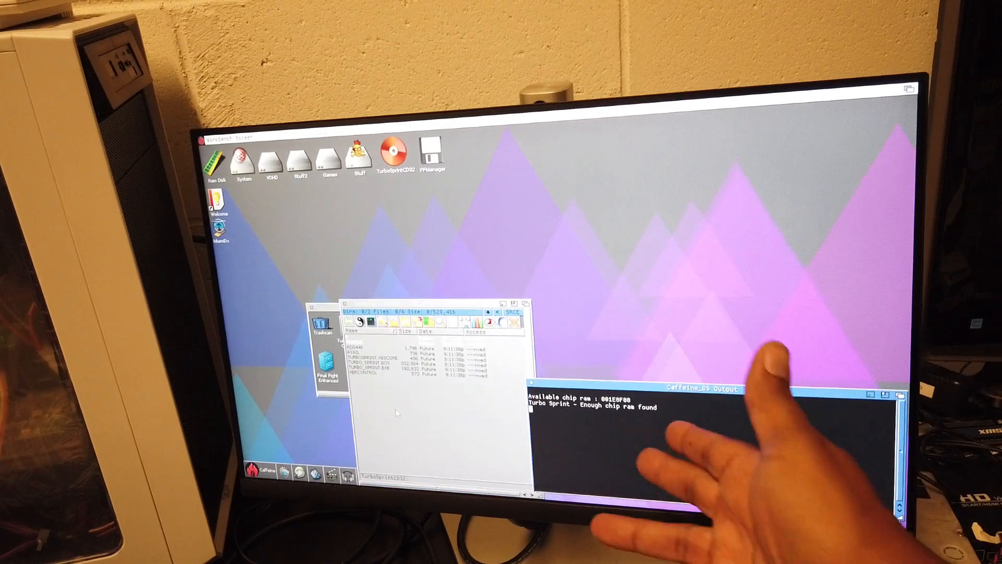